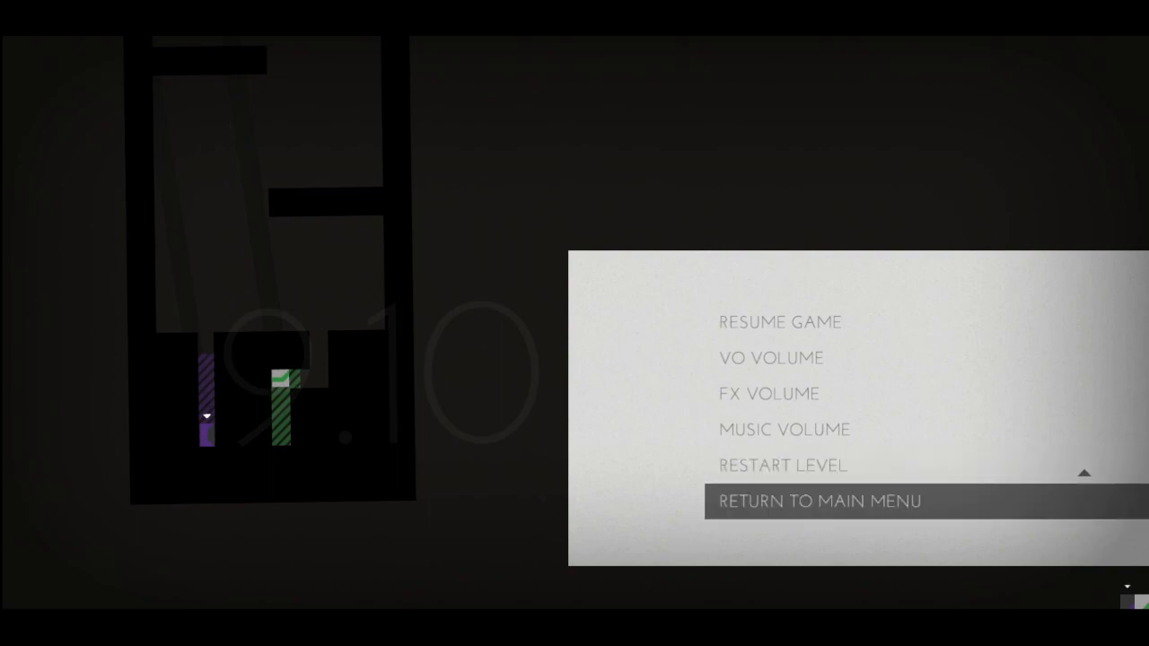
left_click(817, 501)
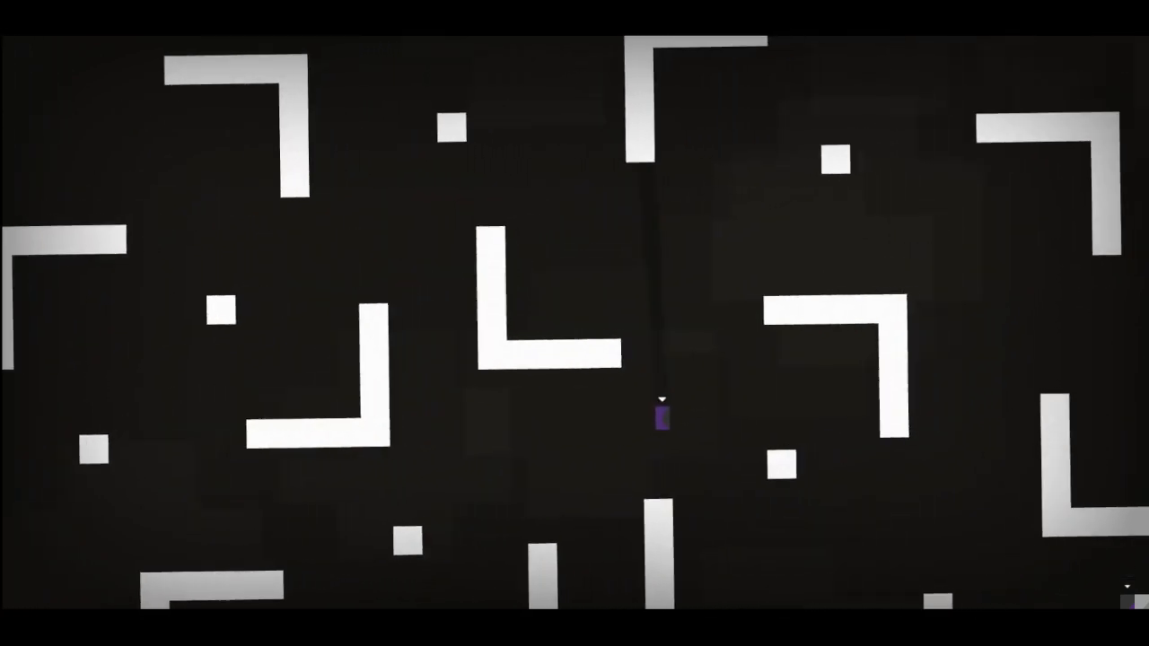
scroll("up", 3)
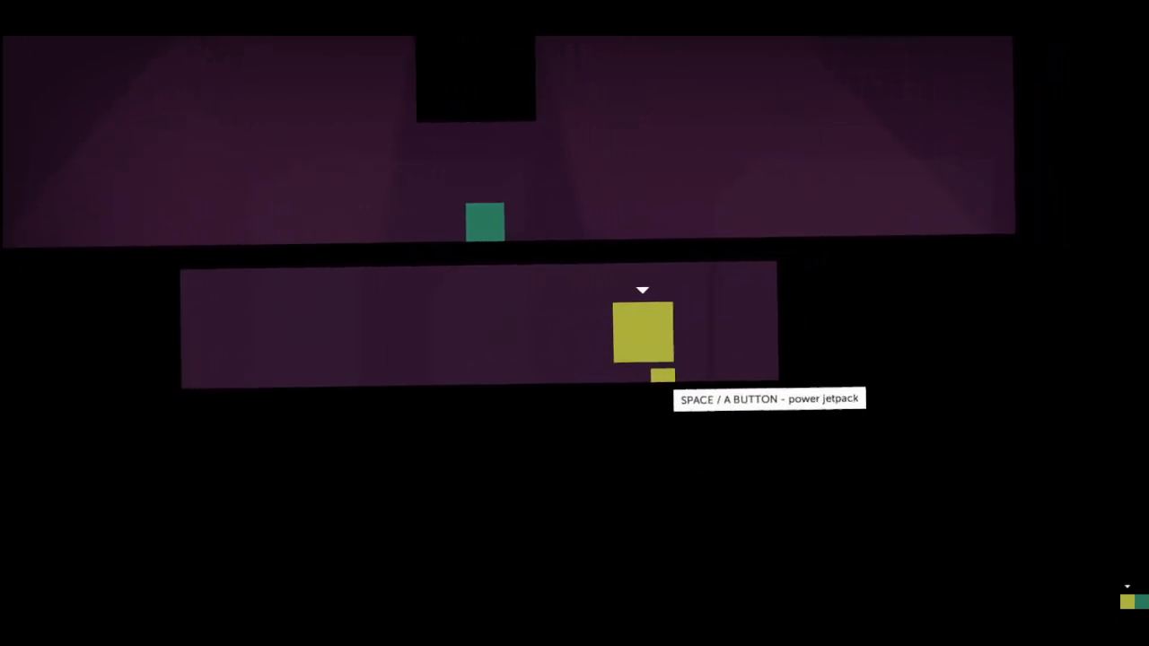
key("space")
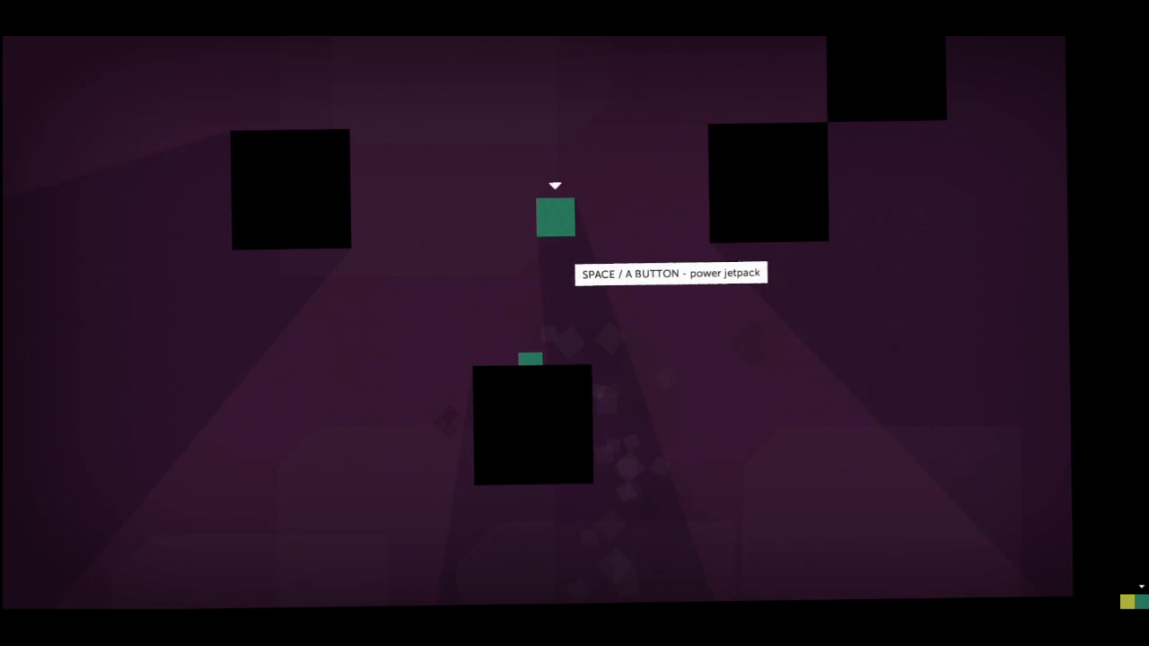
key("space")
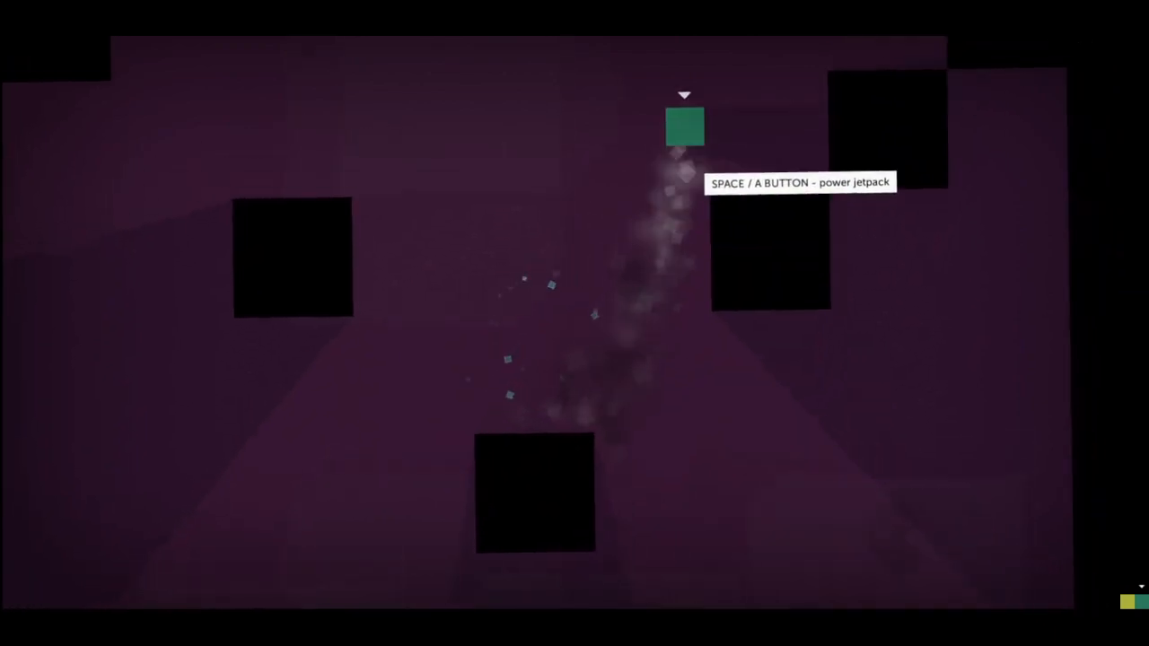
key("space")
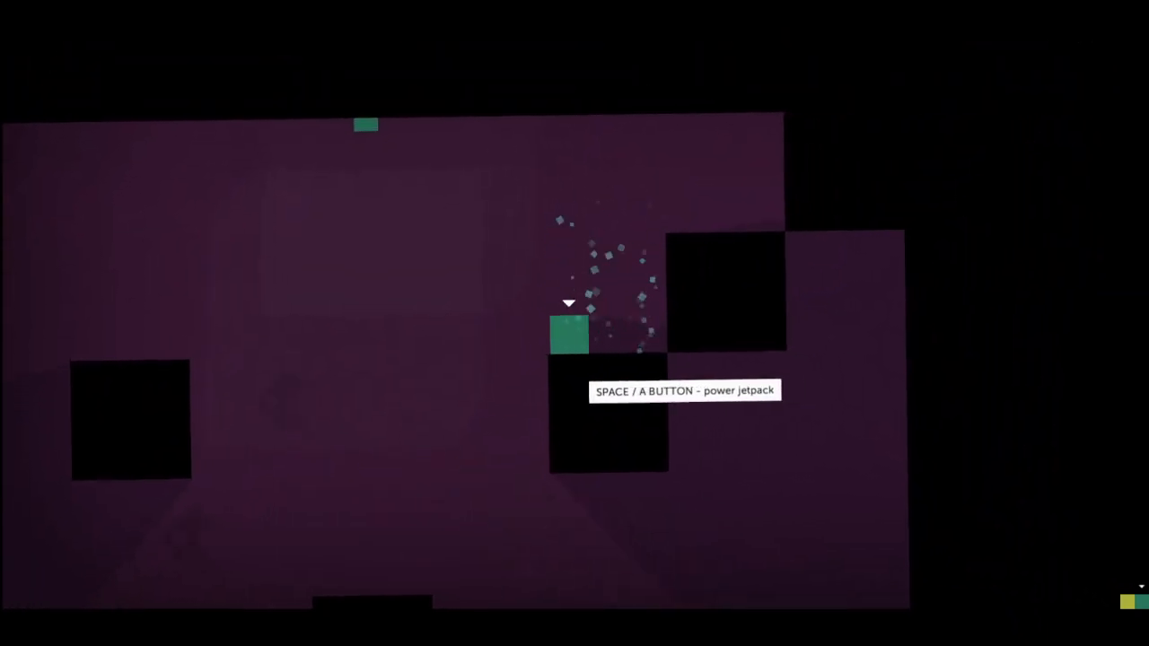
key("space")
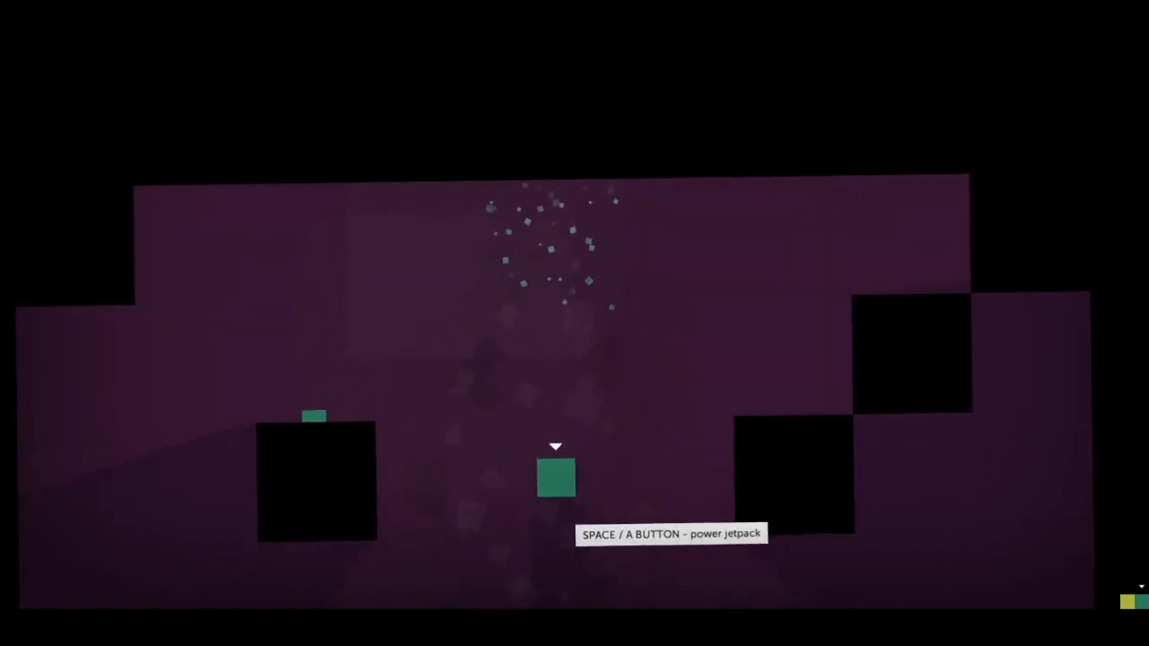
key("space")
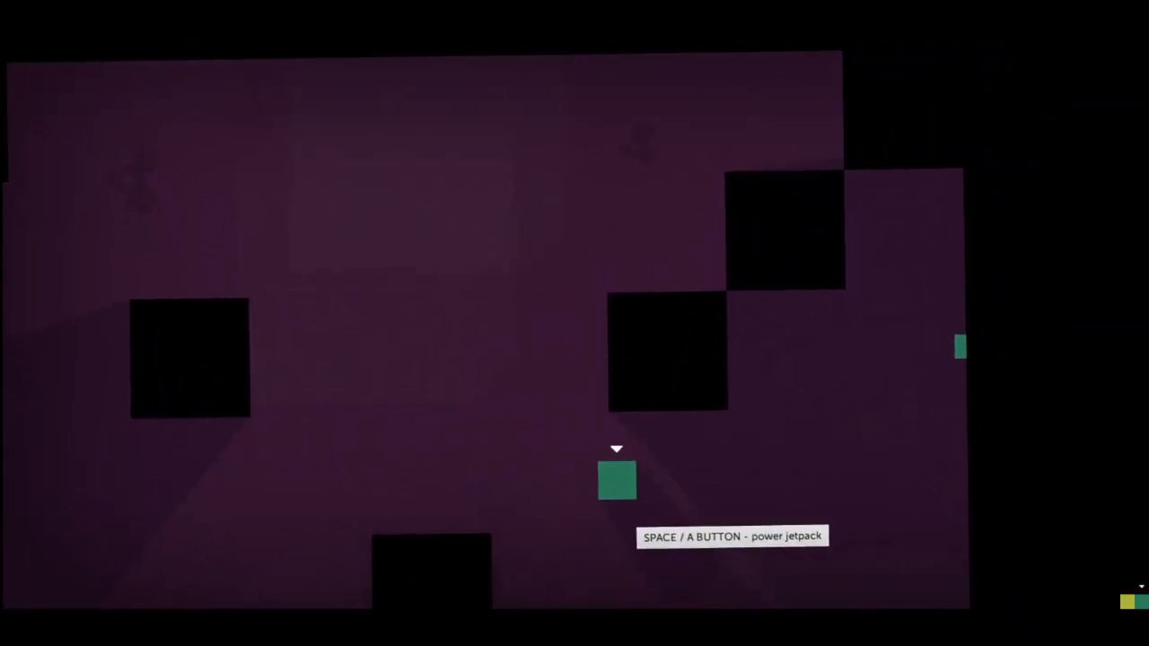
key("space")
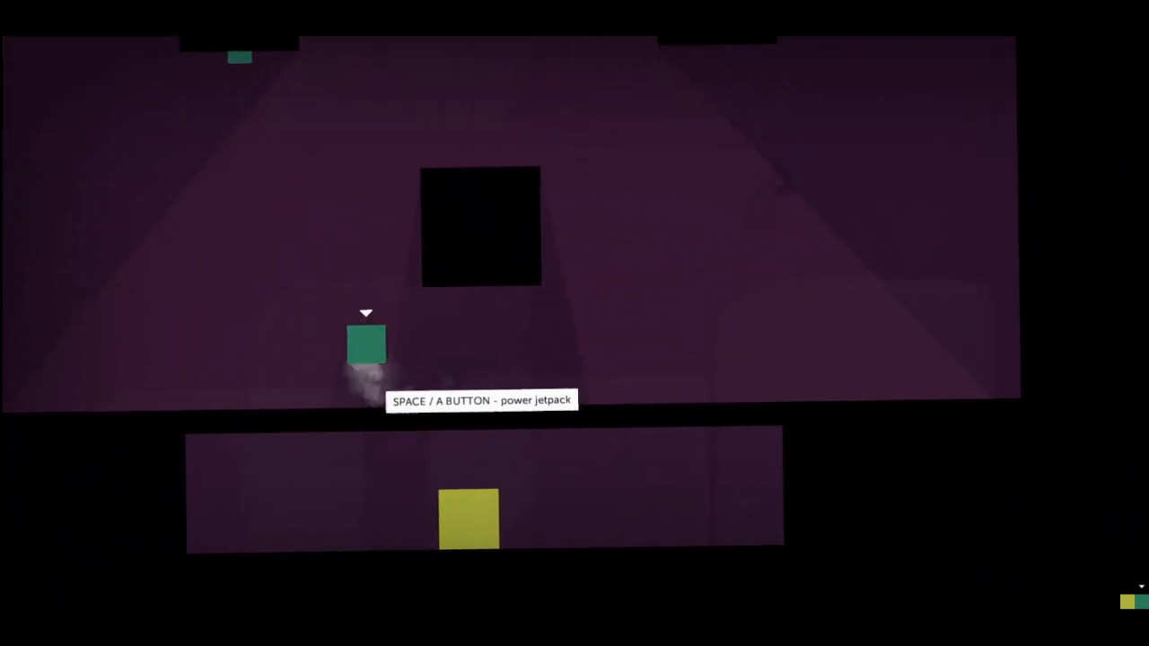
key("space")
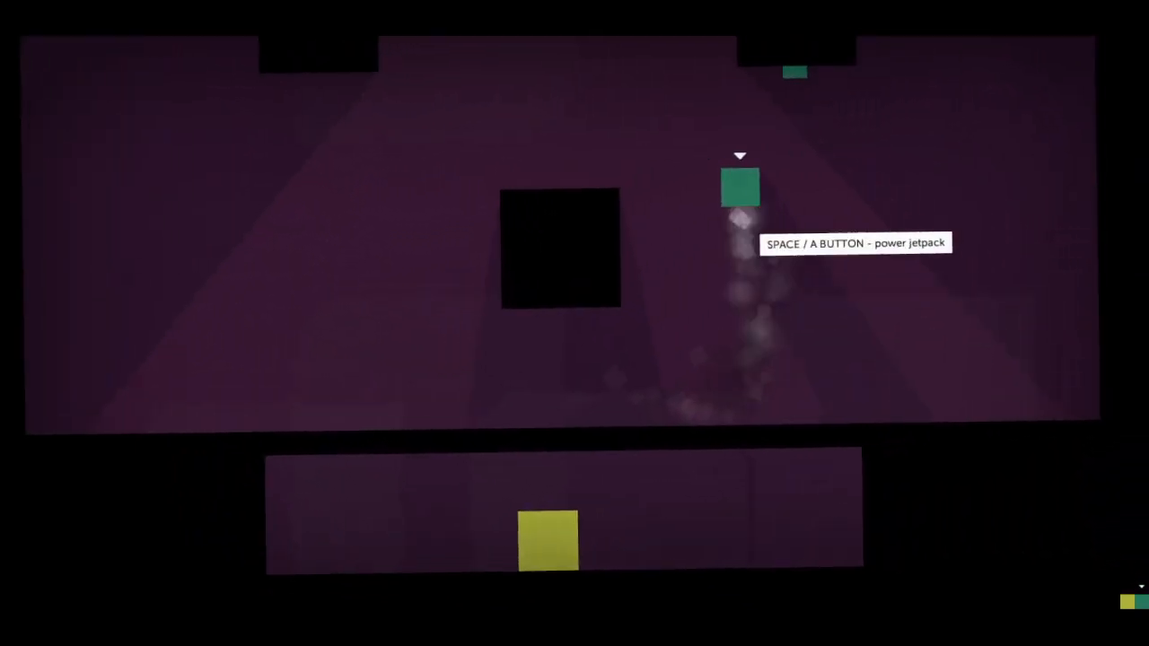
key("space")
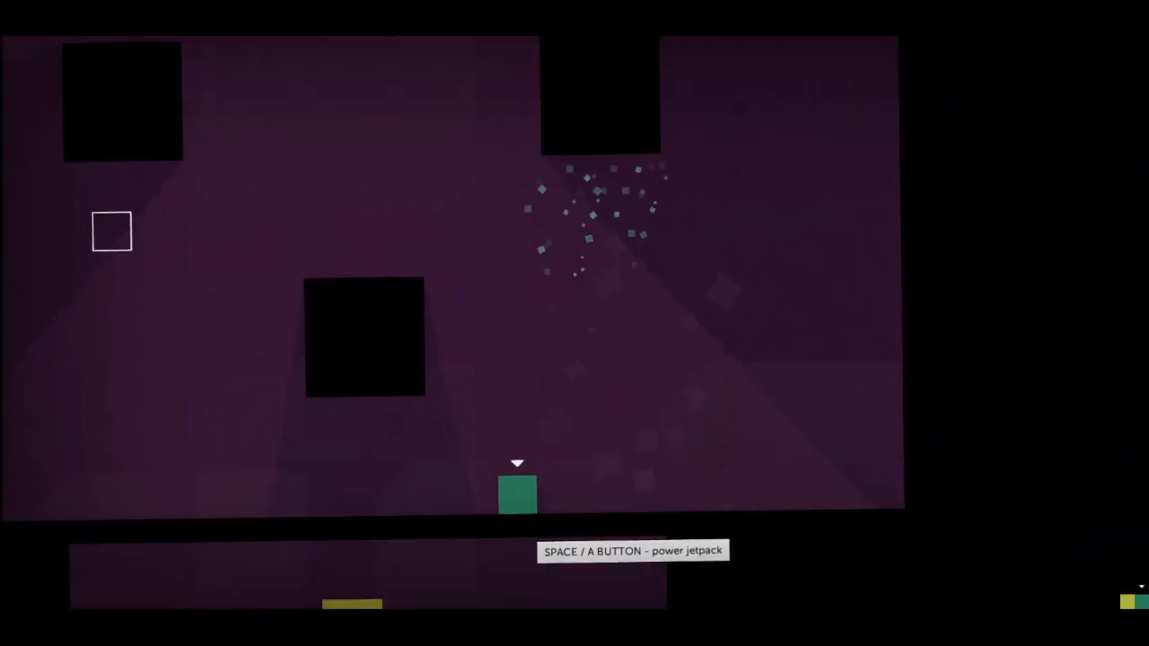
key("space")
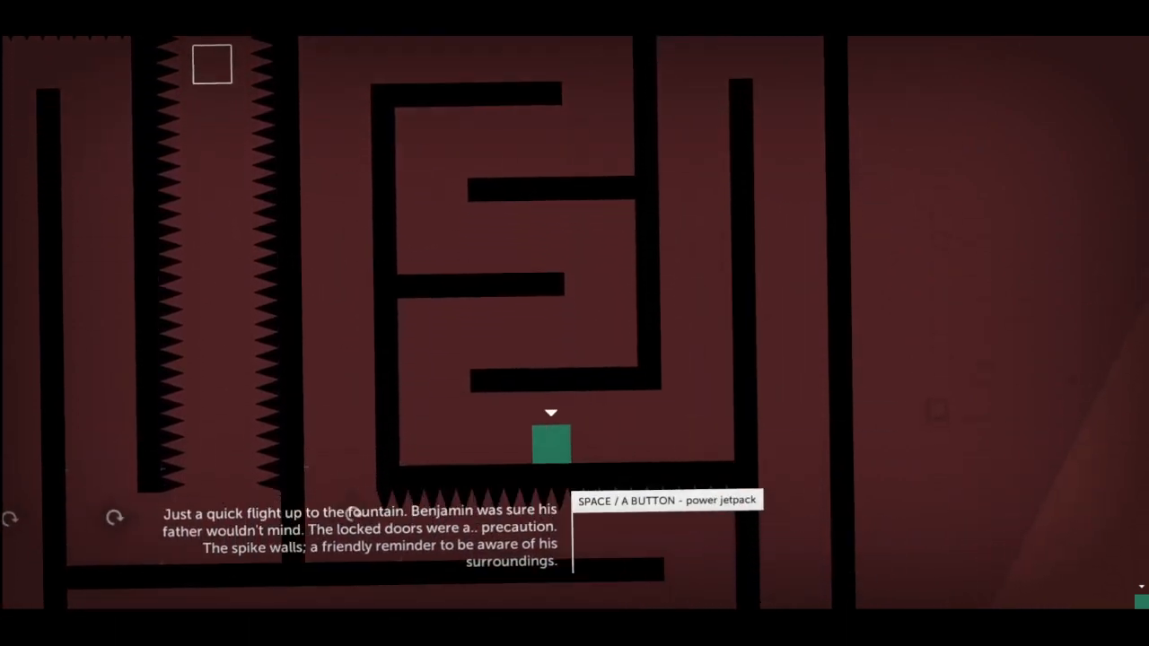
key("space")
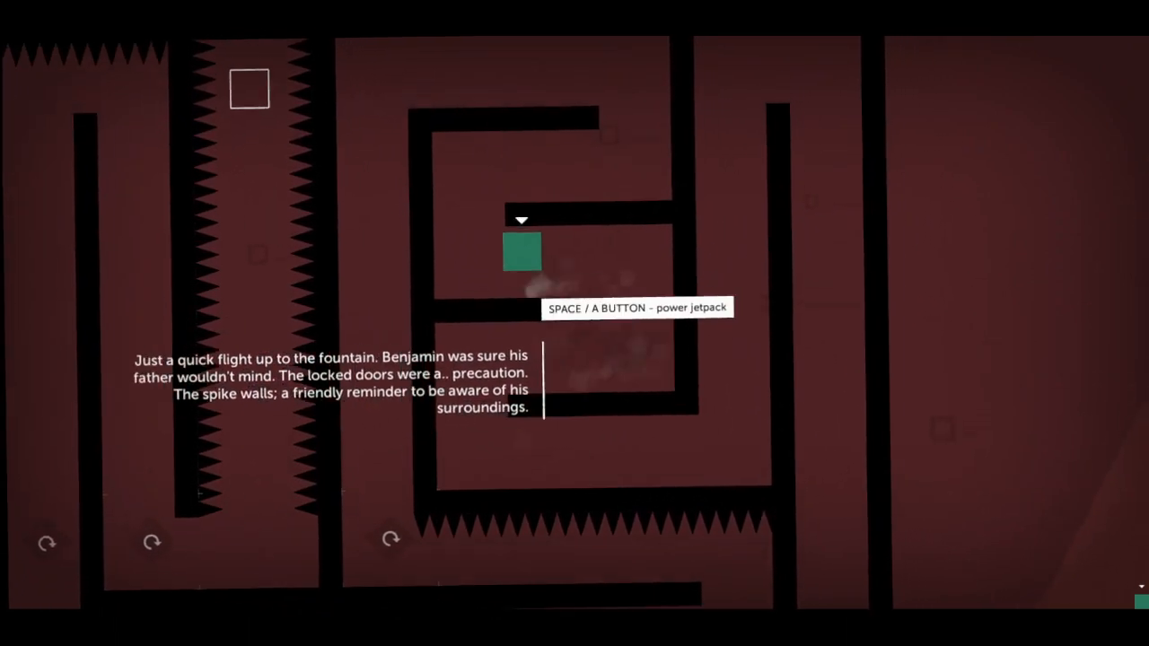
key("space")
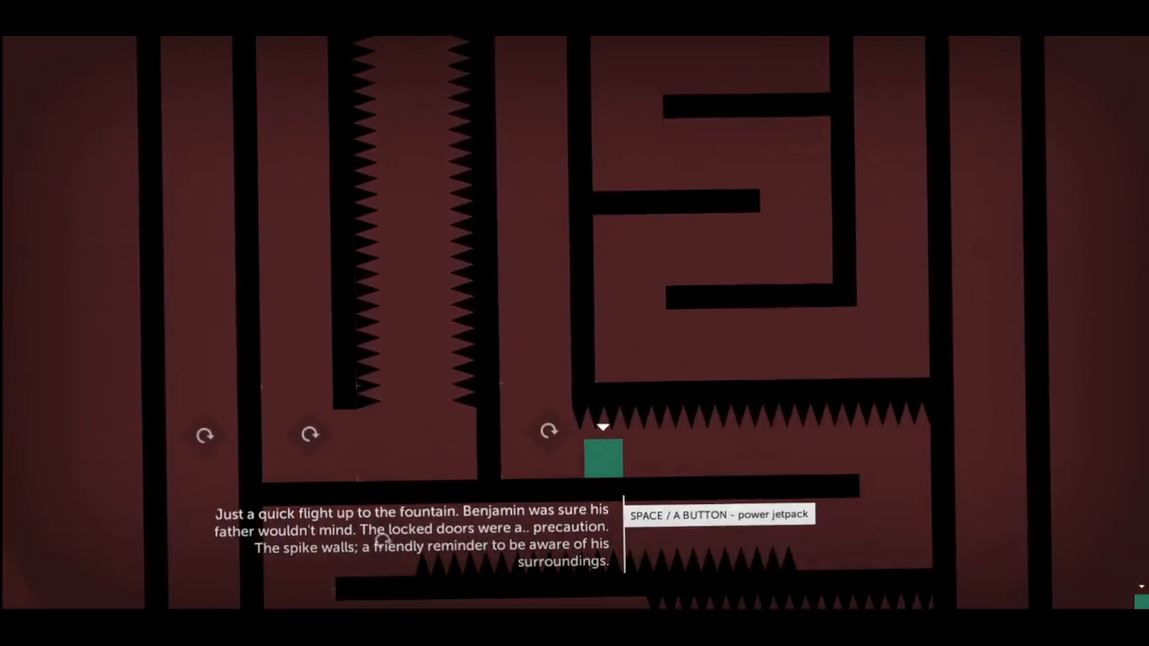
key("space")
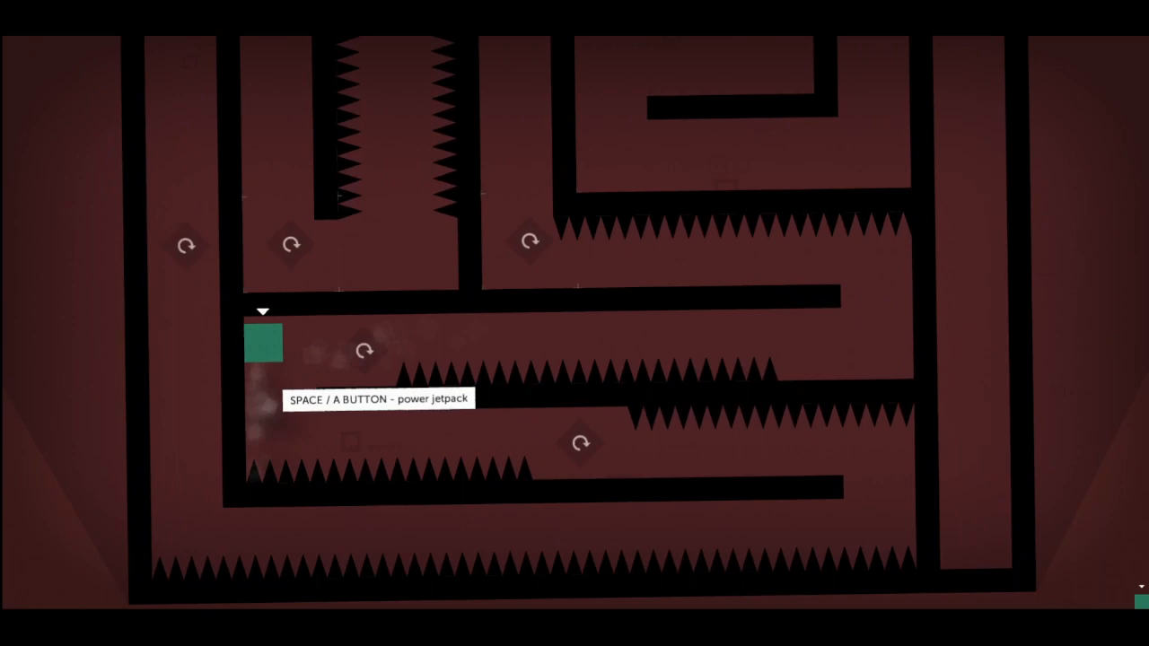
key("space")
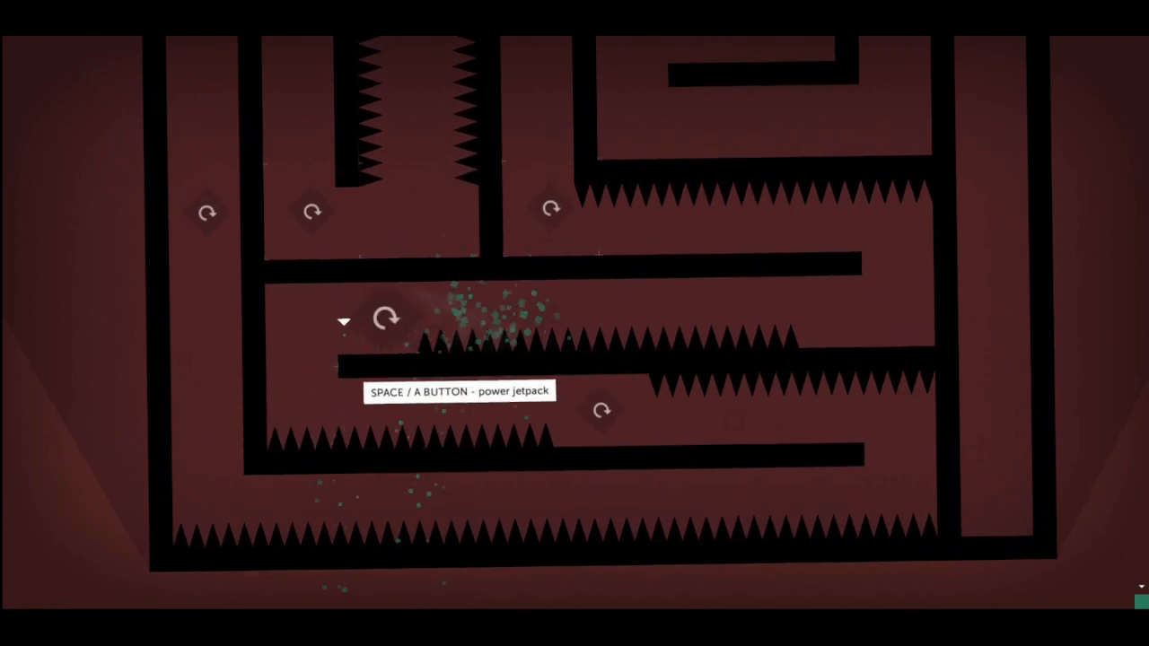
key("space")
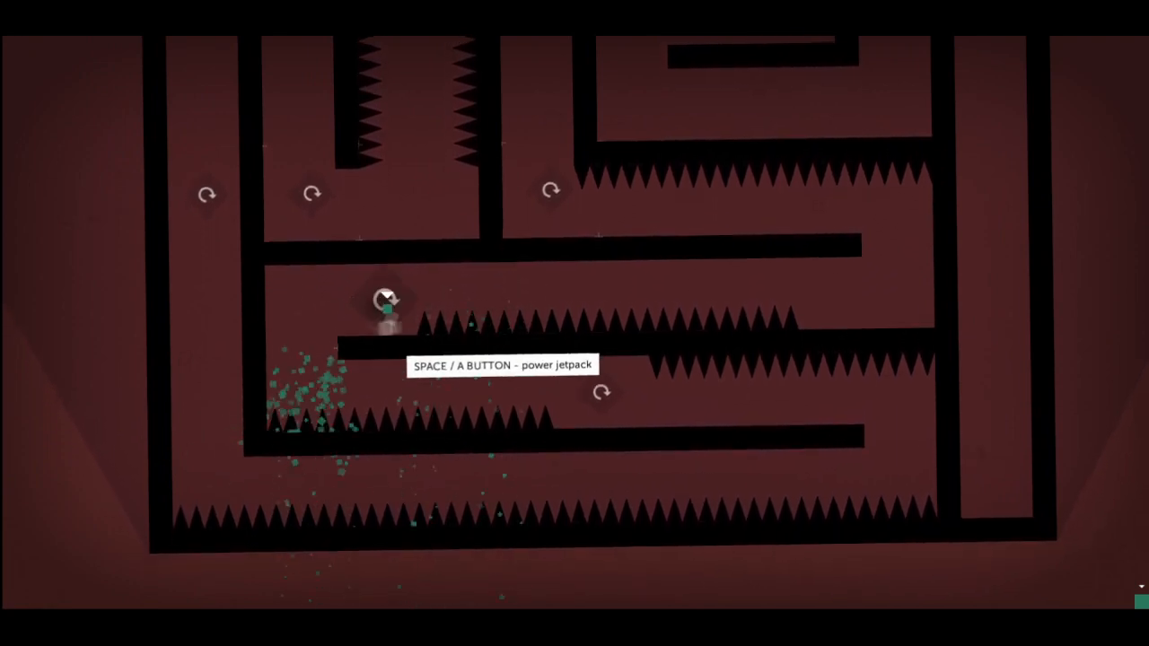
key("space")
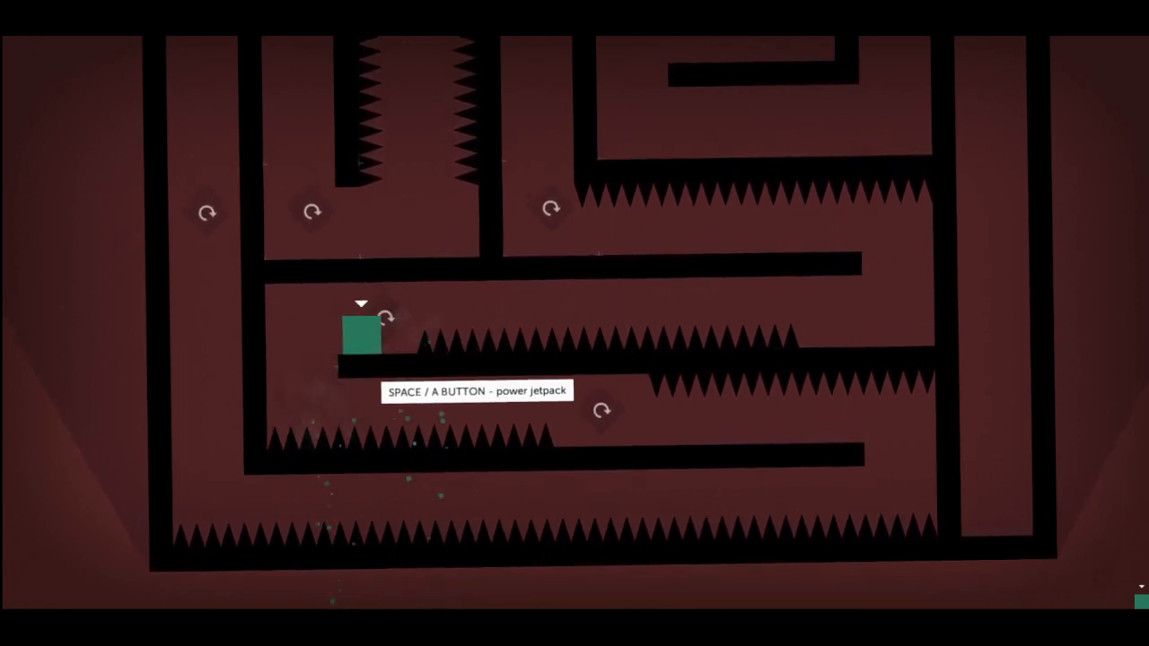
key("space")
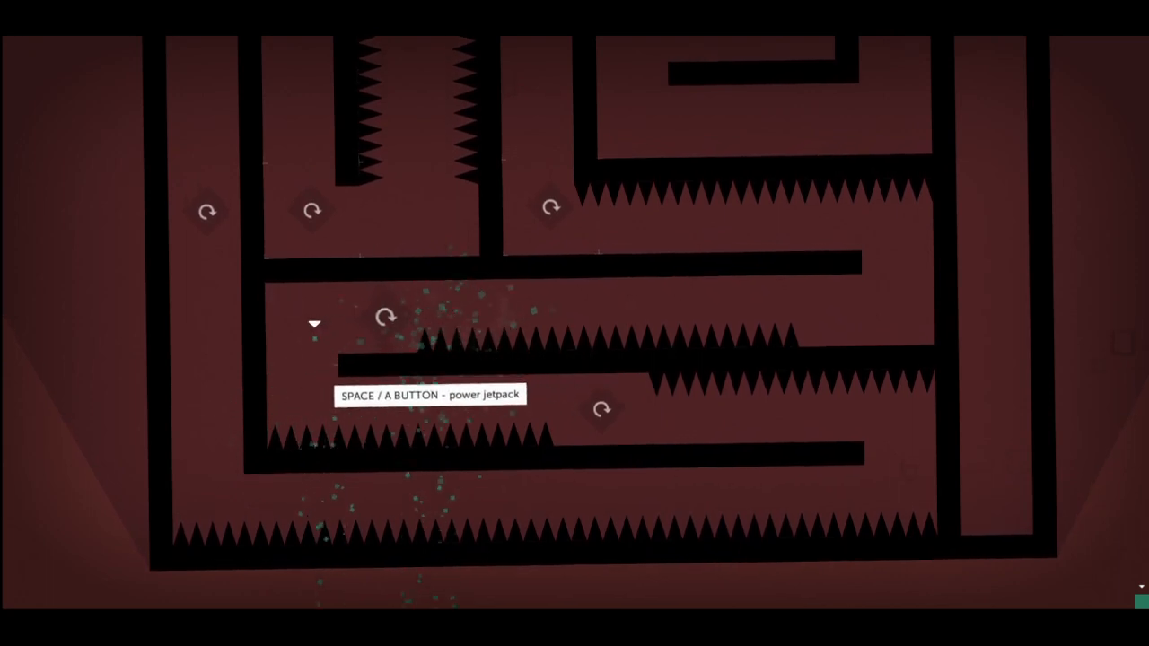
key("space")
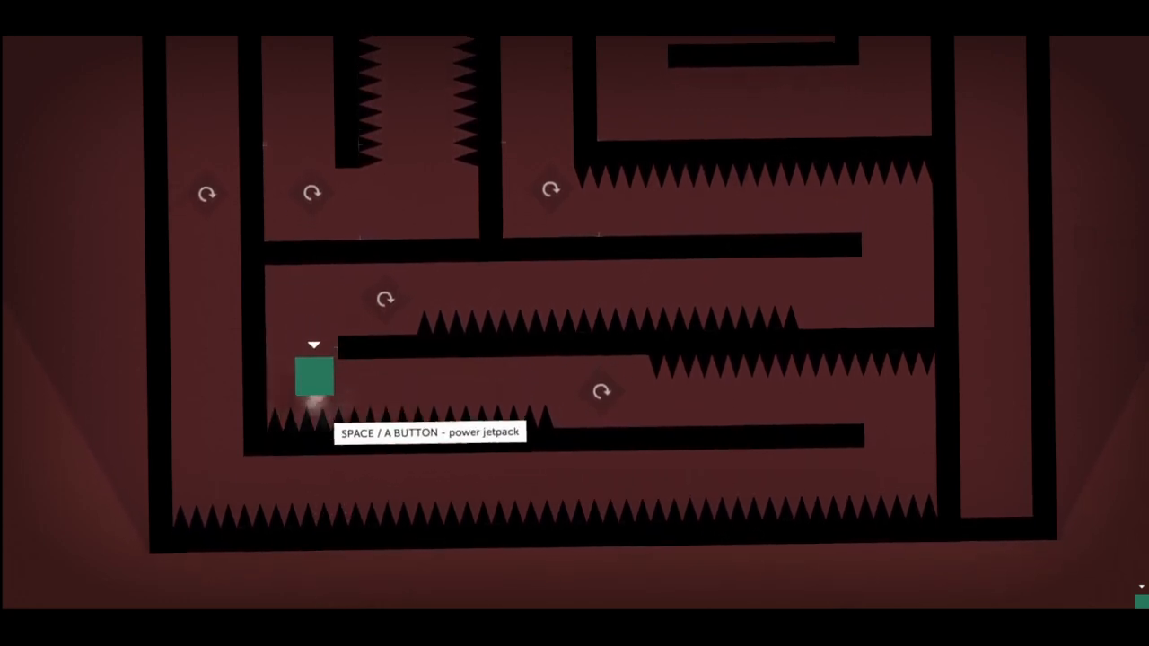
key("space")
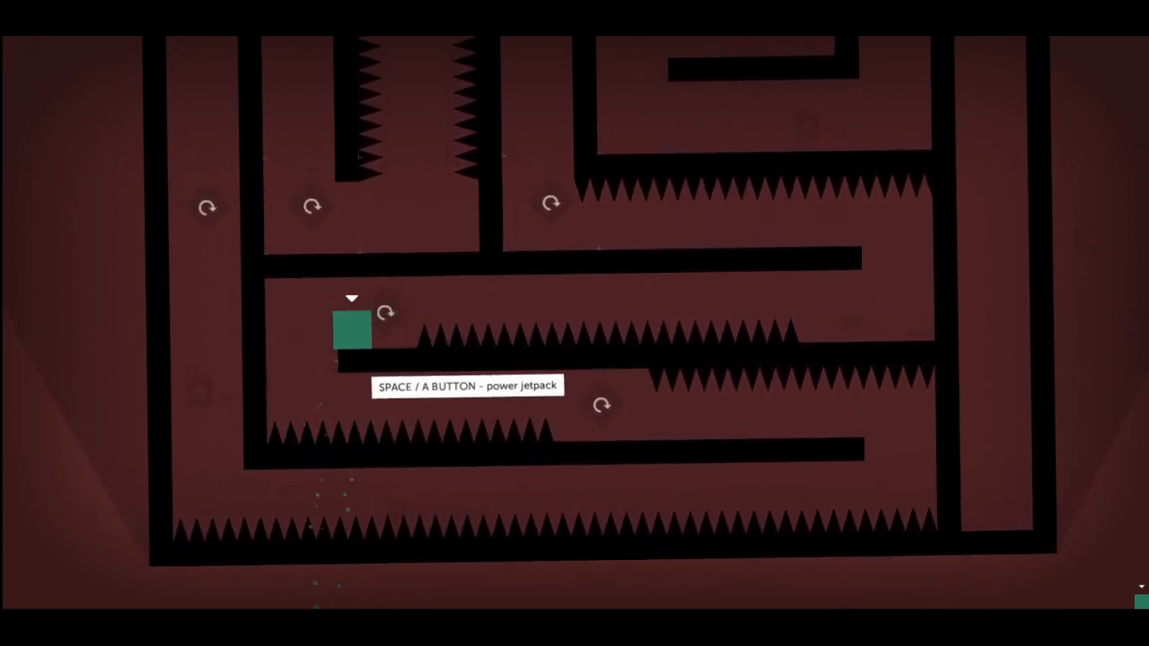
key("space")
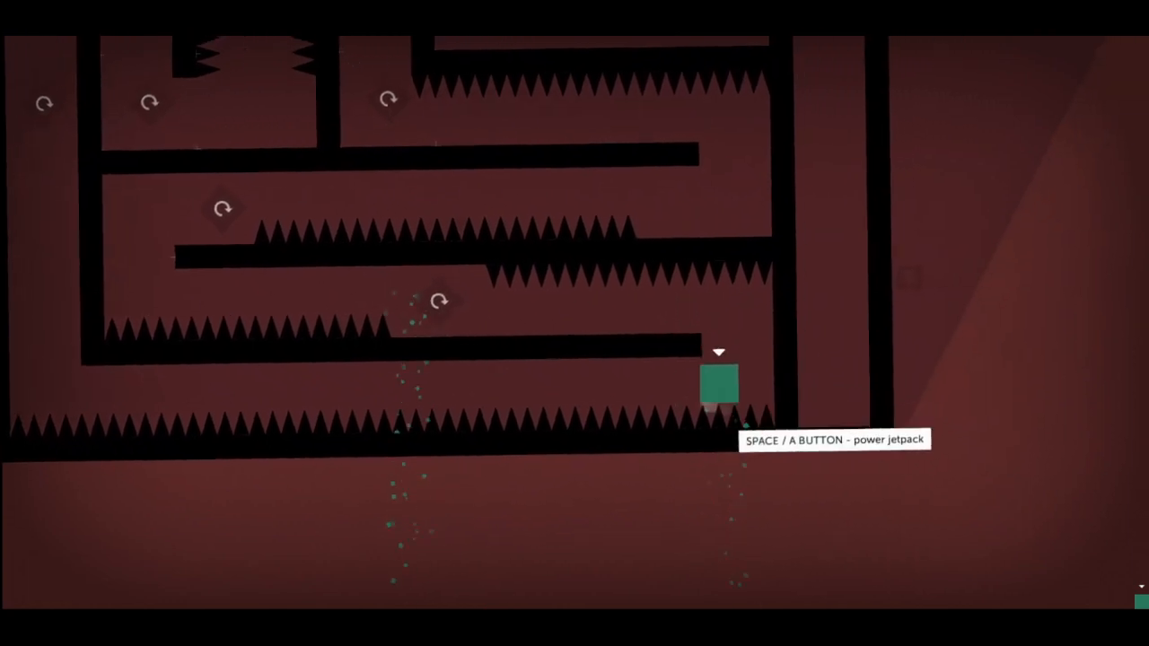
key("space")
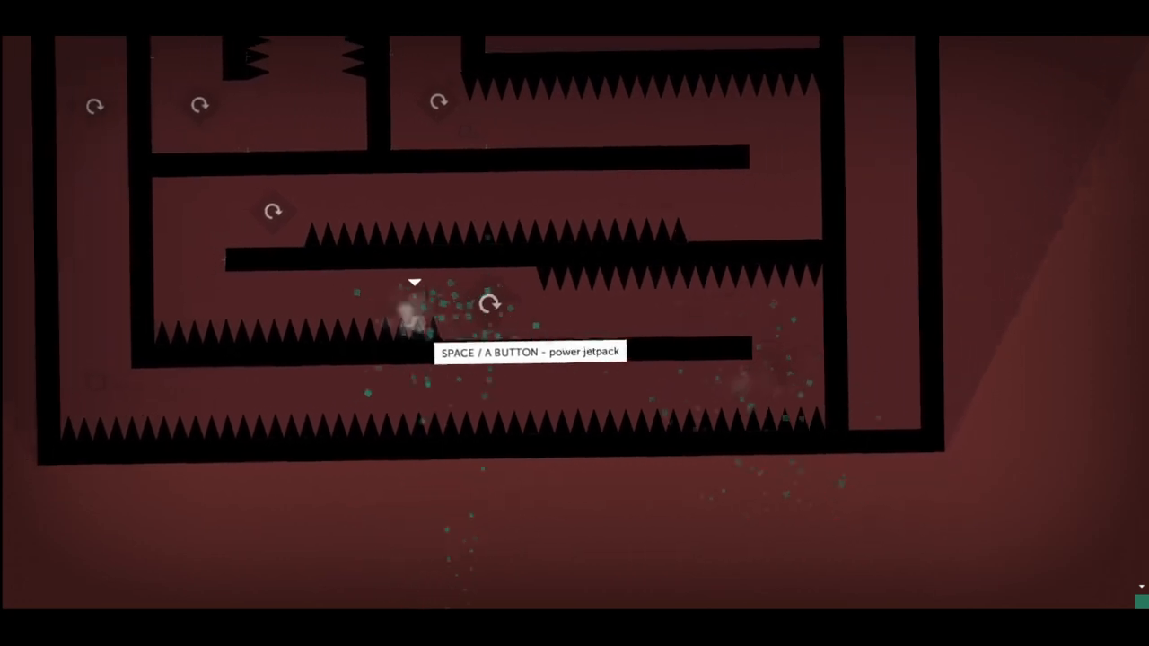
key("space")
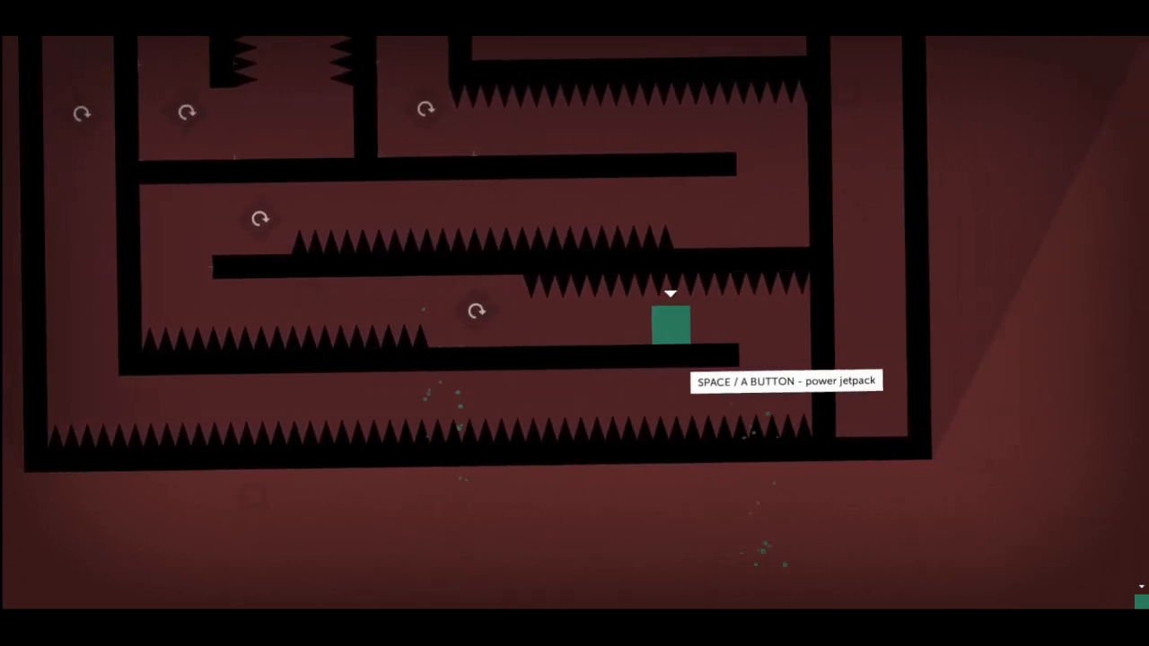
key("space")
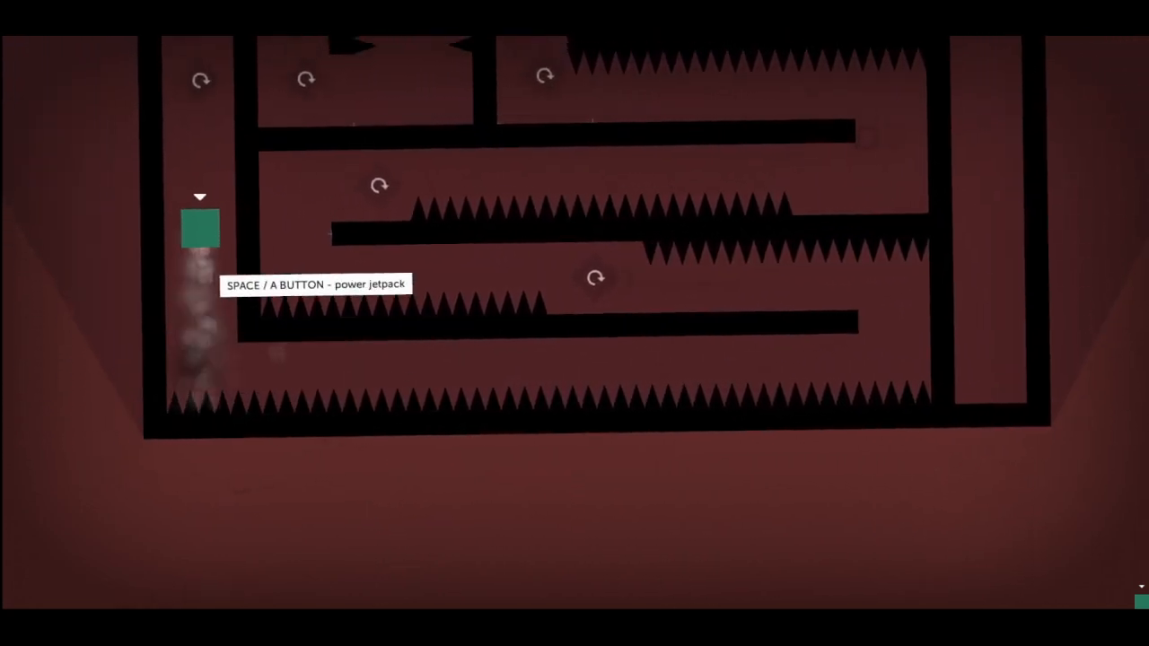
key("space")
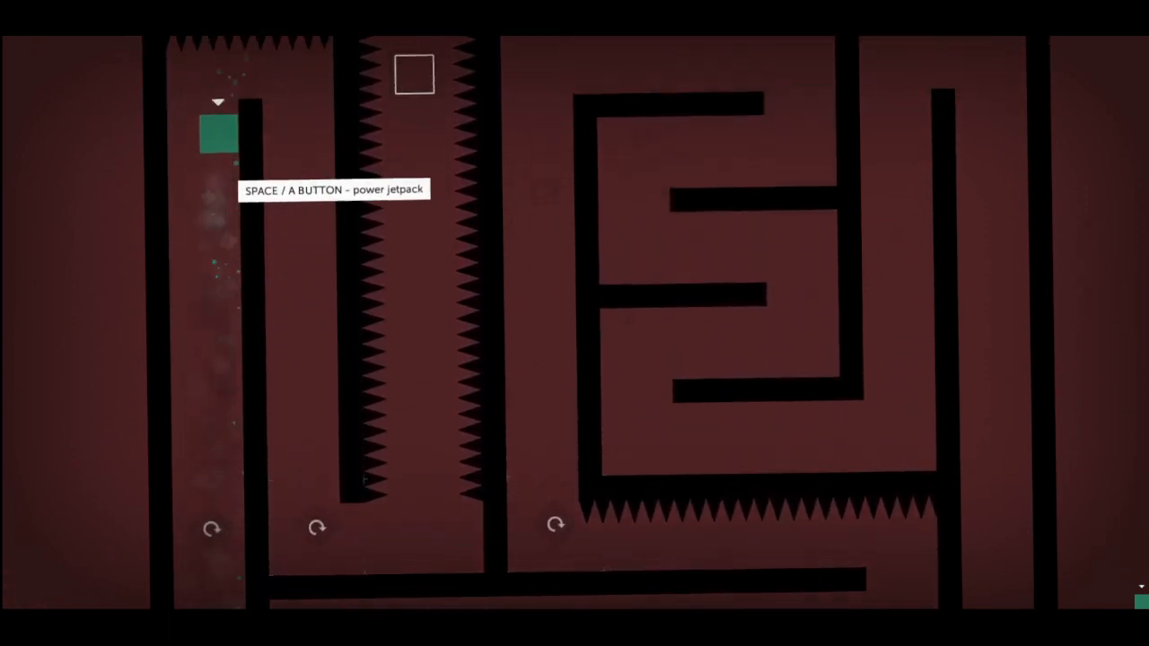
key("space")
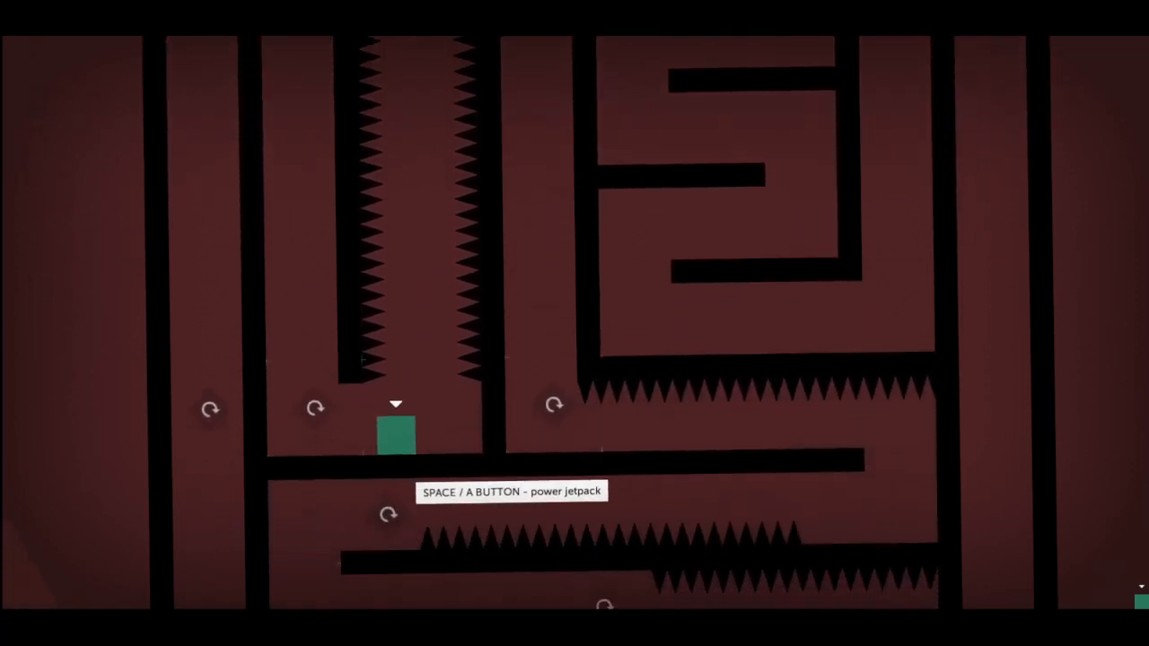
key("space")
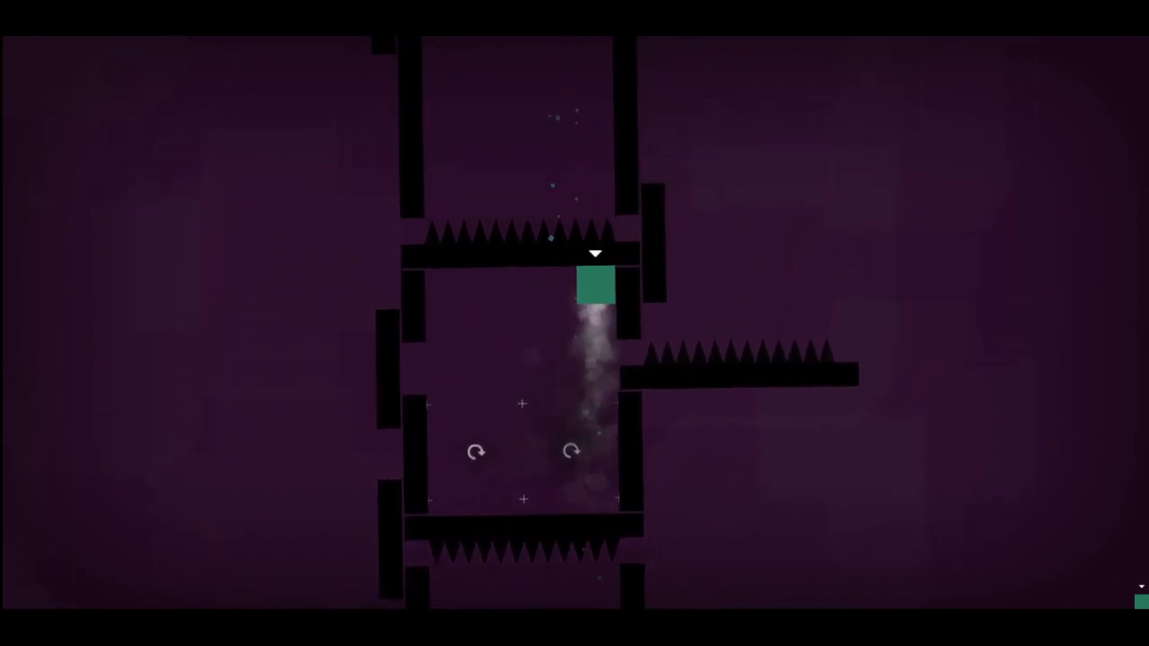
key("up")
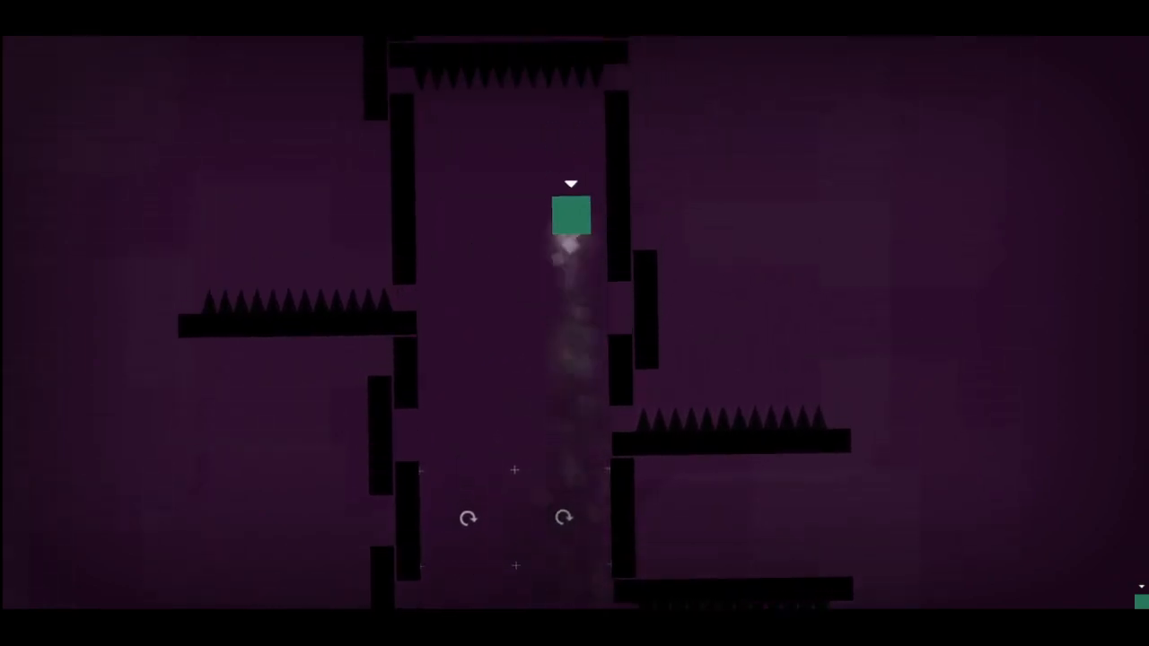